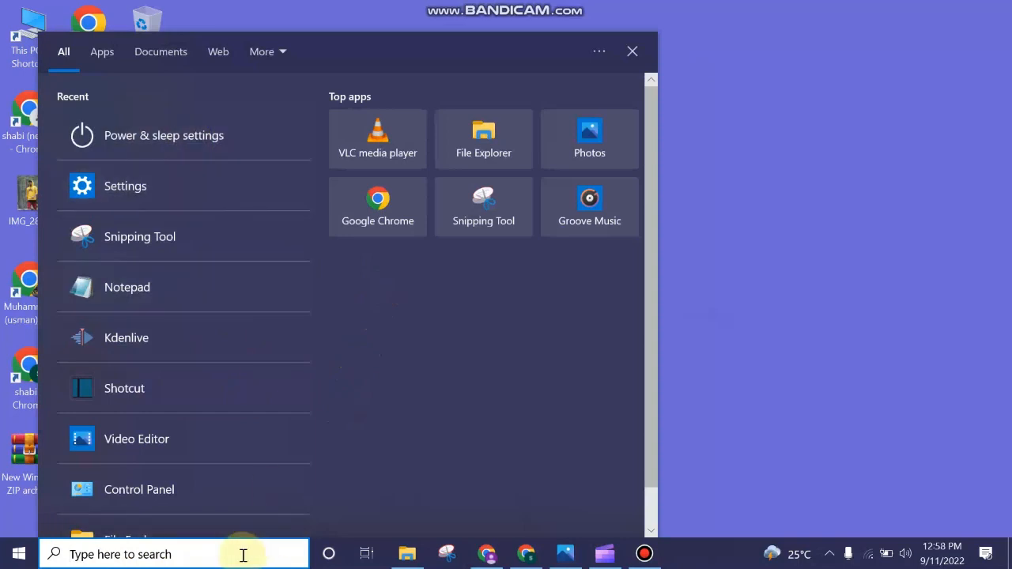
# Search the Start menu and launch the Settings app from the results
pyautogui.write('aet')
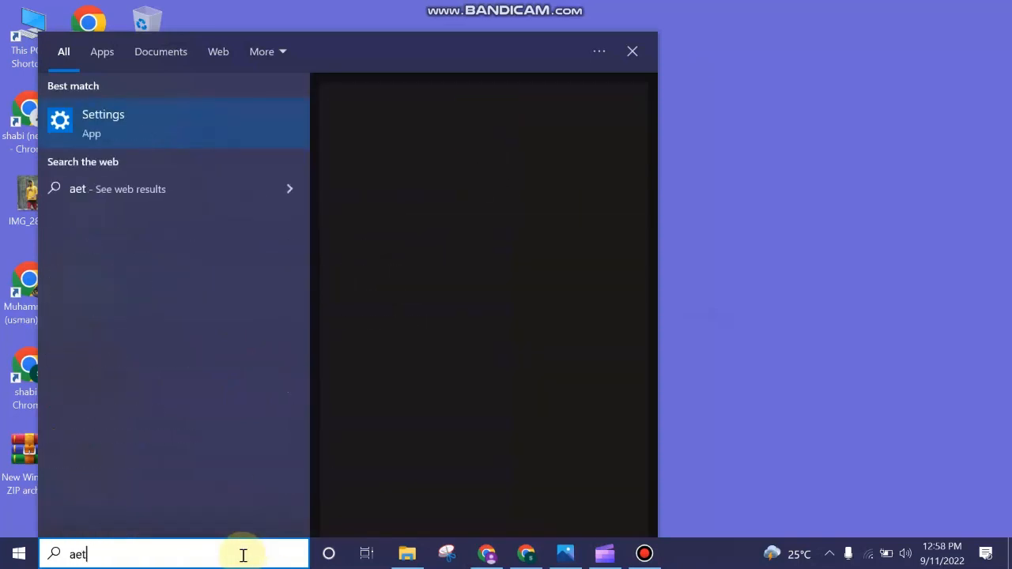
pyautogui.click(103, 122)
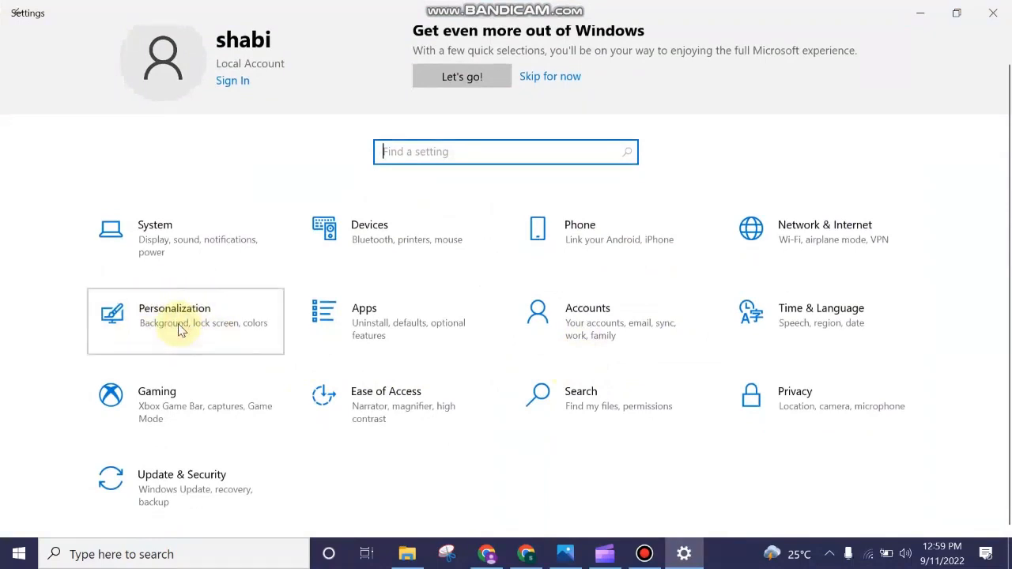
# Choose Dark app mode in Personalization > Colors, then check File Explorer and Chrome
pyautogui.click(174, 308)
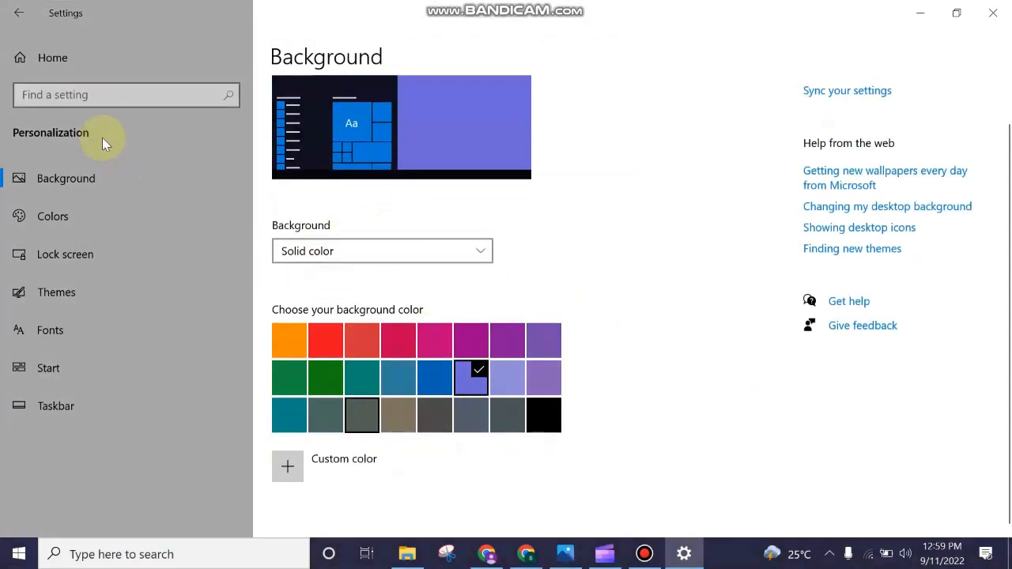
pyautogui.click(52, 216)
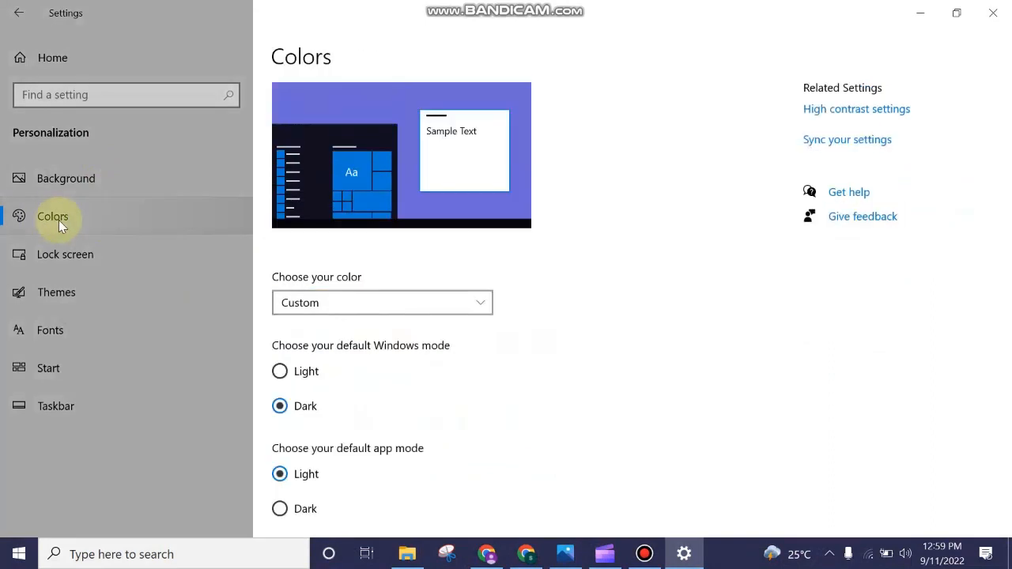
pyautogui.scroll(-3)
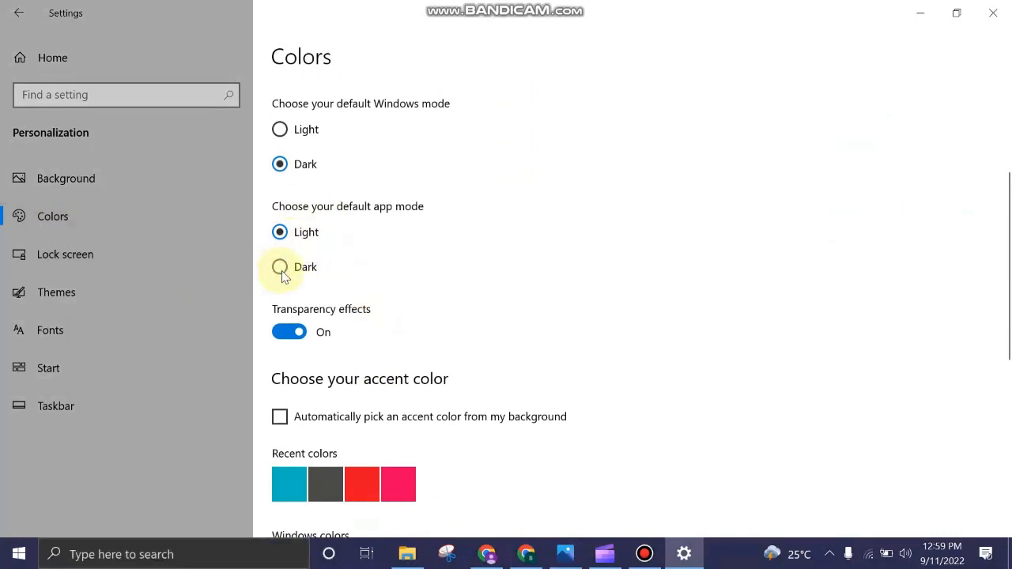
pyautogui.click(279, 266)
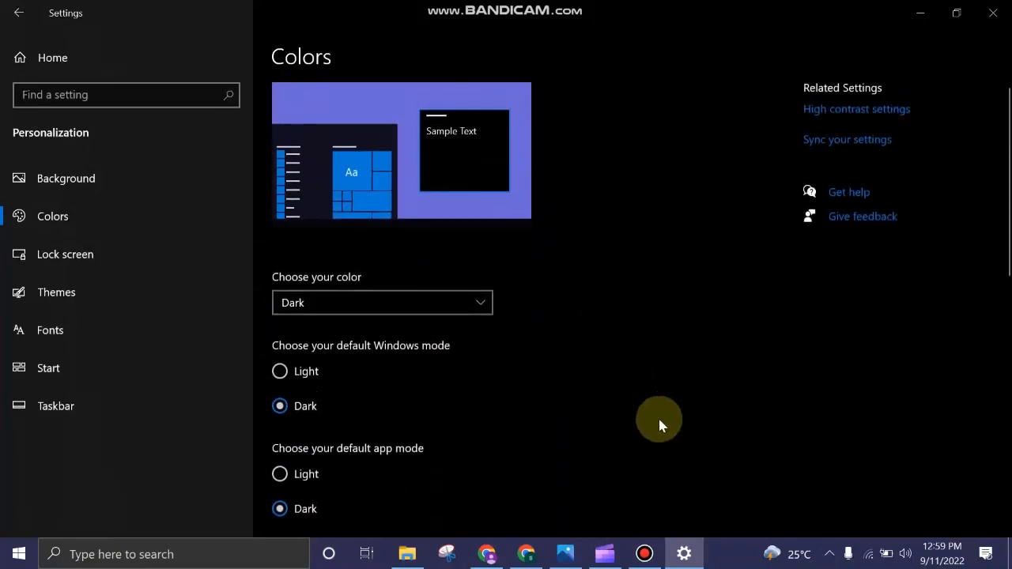
pyautogui.moveTo(712, 484)
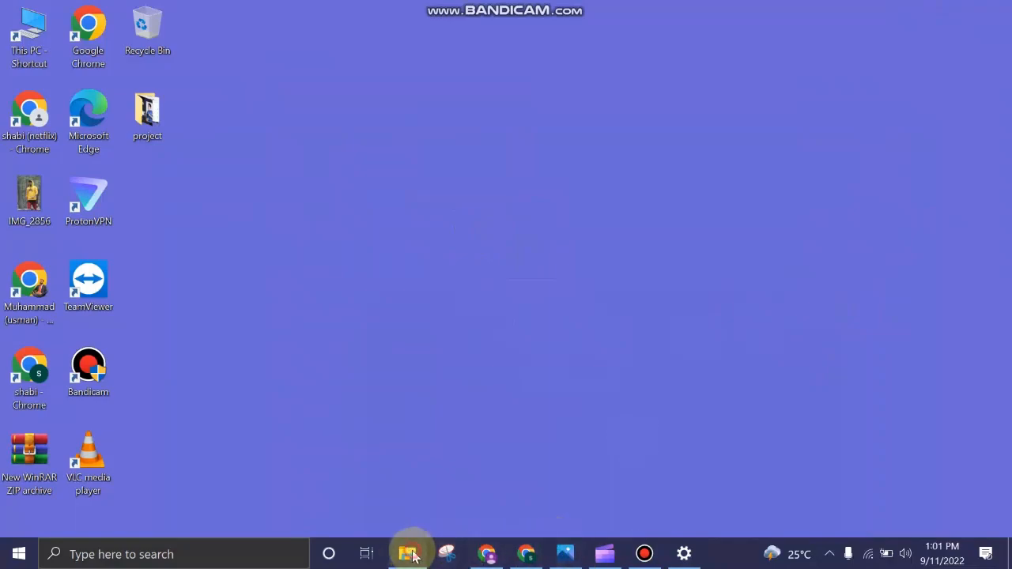
pyautogui.click(407, 553)
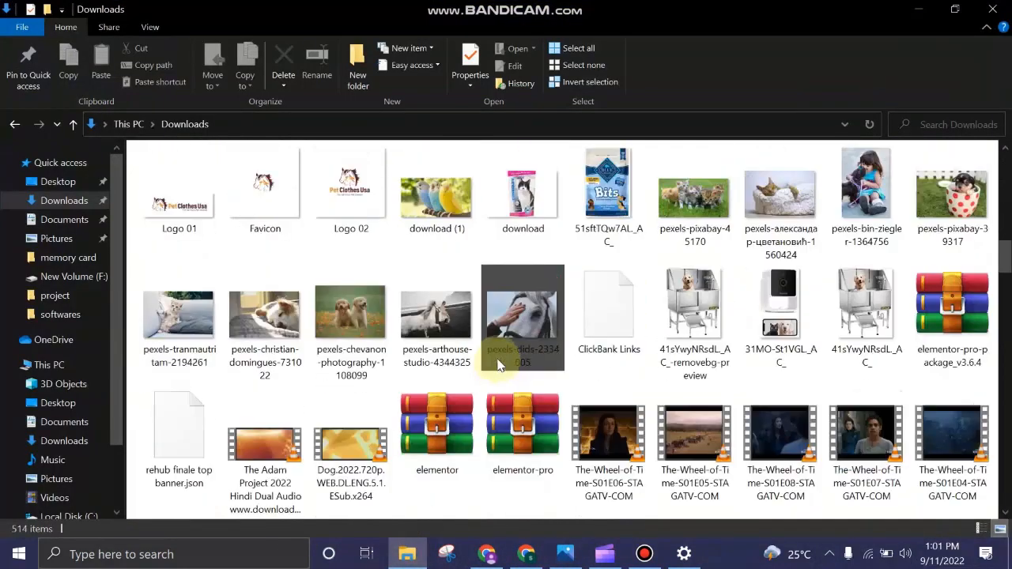
pyautogui.click(489, 552)
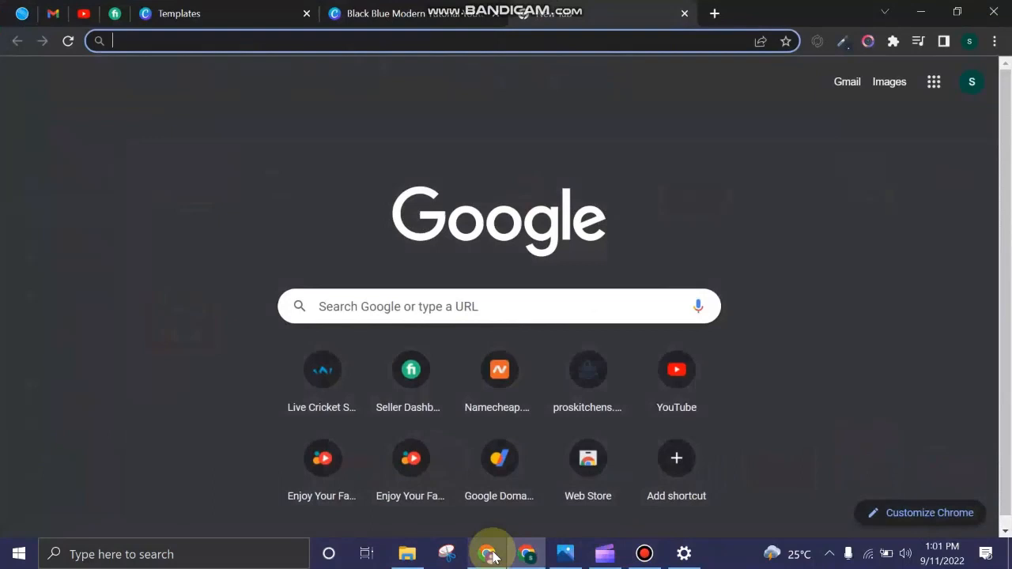
pyautogui.moveTo(547, 164)
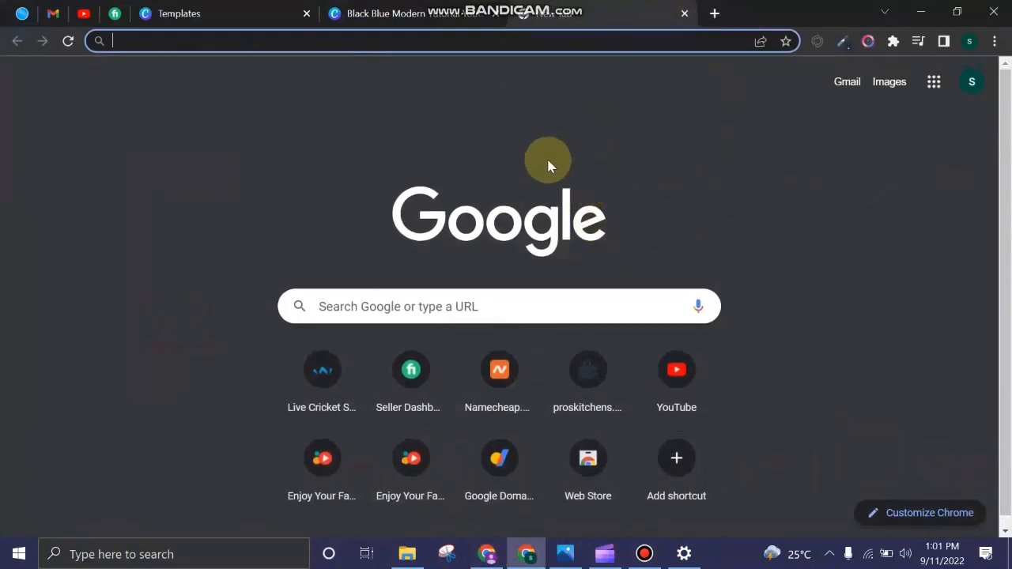
pyautogui.moveTo(401, 175)
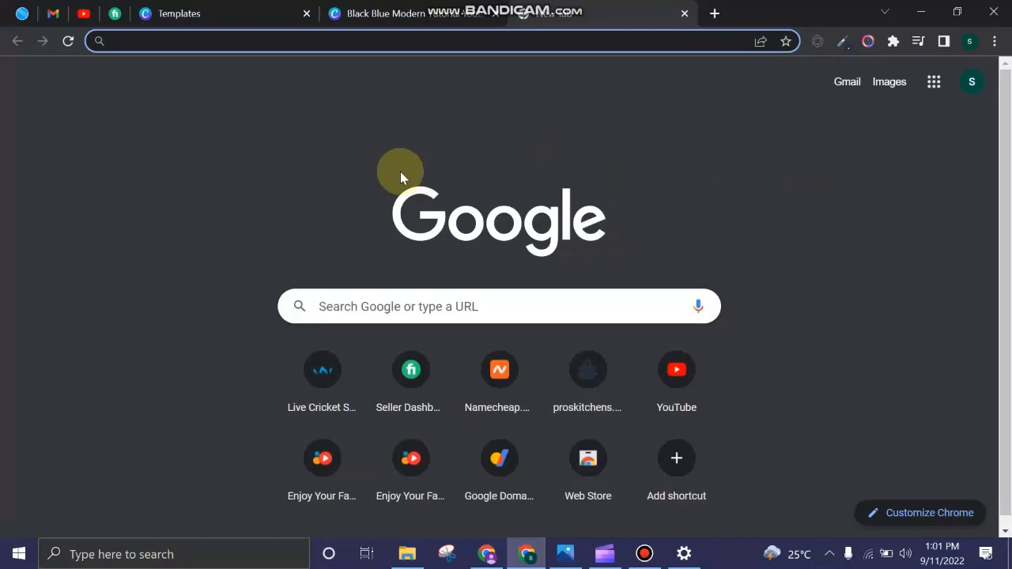
# Load youtube.com in Chrome to confirm its dark theme, then minimize the browser
pyautogui.write('youtube.com')
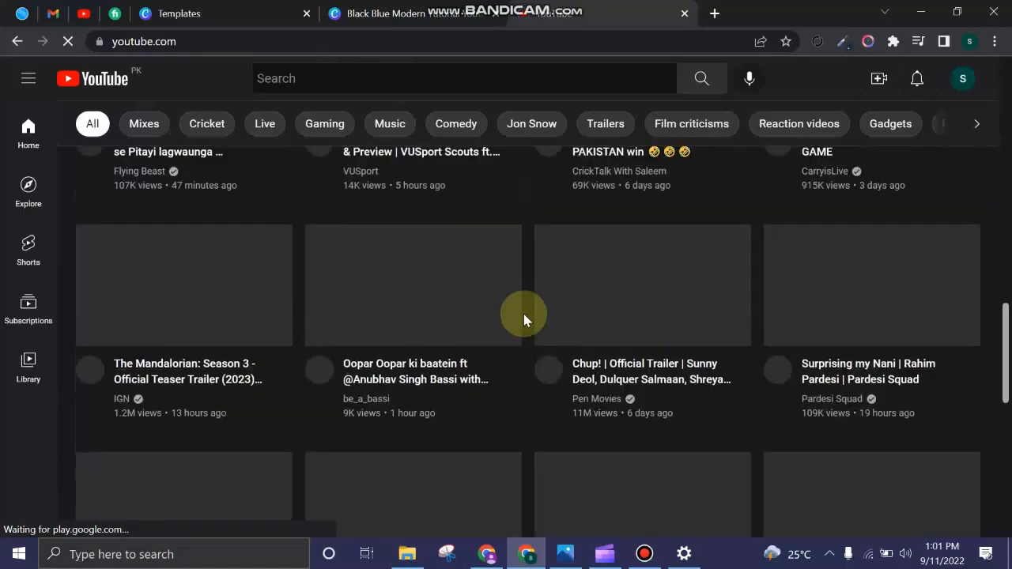
pyautogui.click(715, 14)
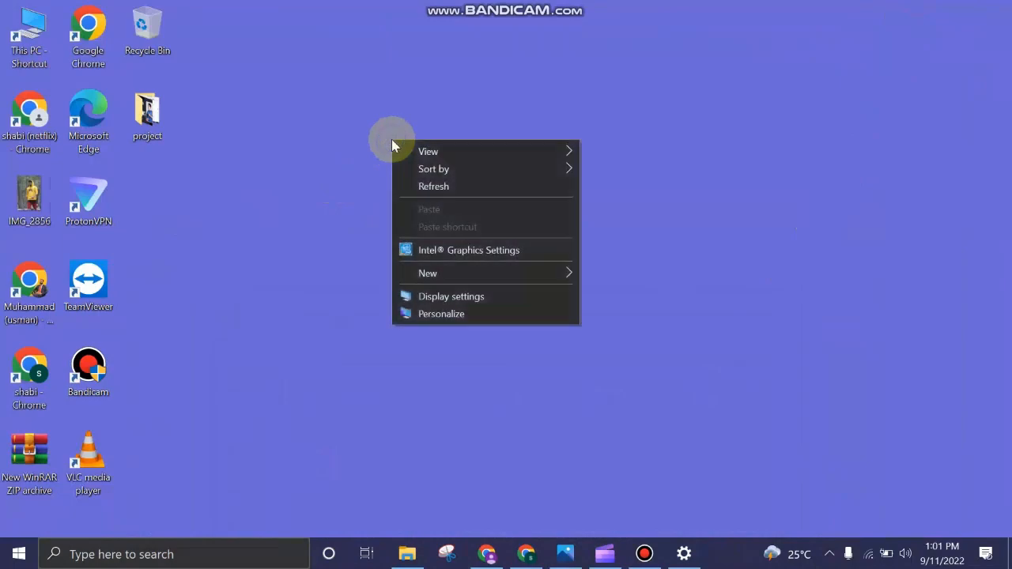
pyautogui.moveTo(452, 320)
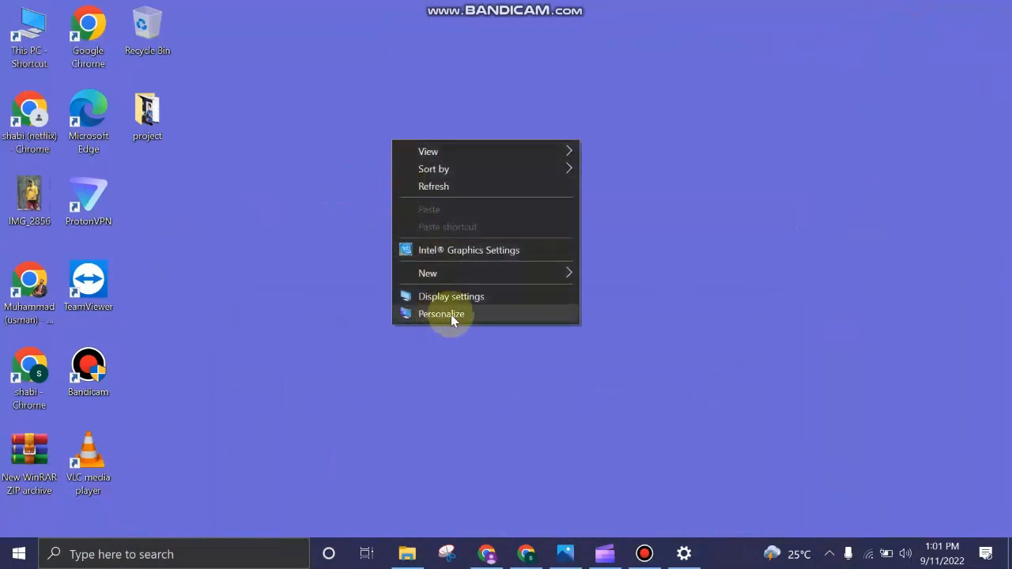
# Pick the Black background colour in Personalization > Background and view the black desktop
pyautogui.click(440, 314)
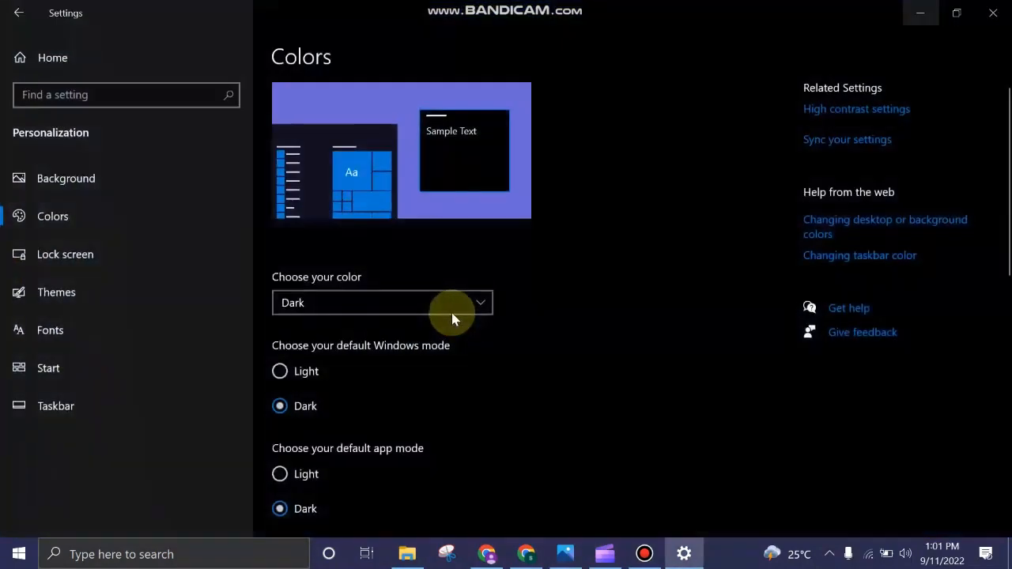
pyautogui.click(66, 178)
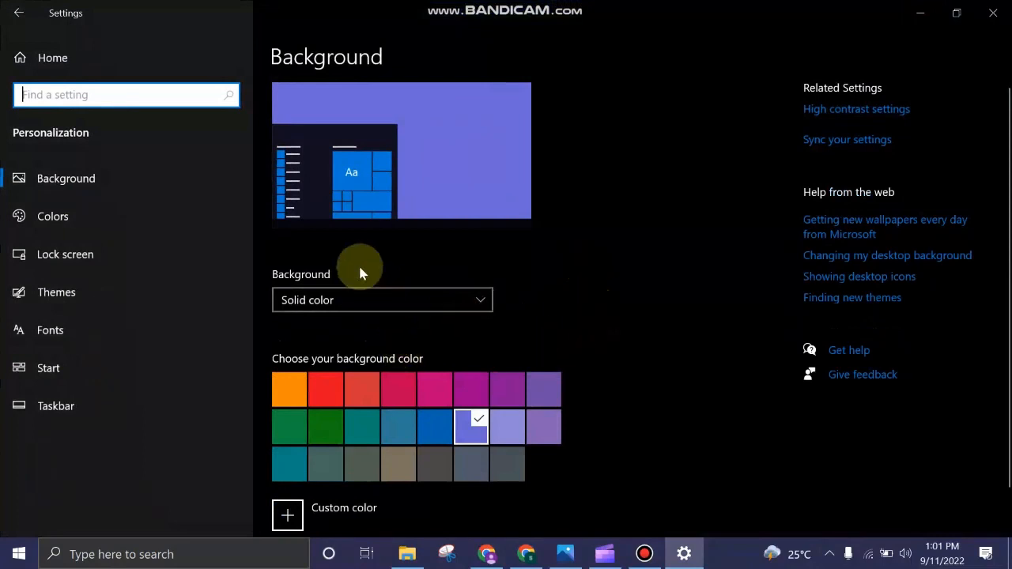
pyautogui.scroll(-3)
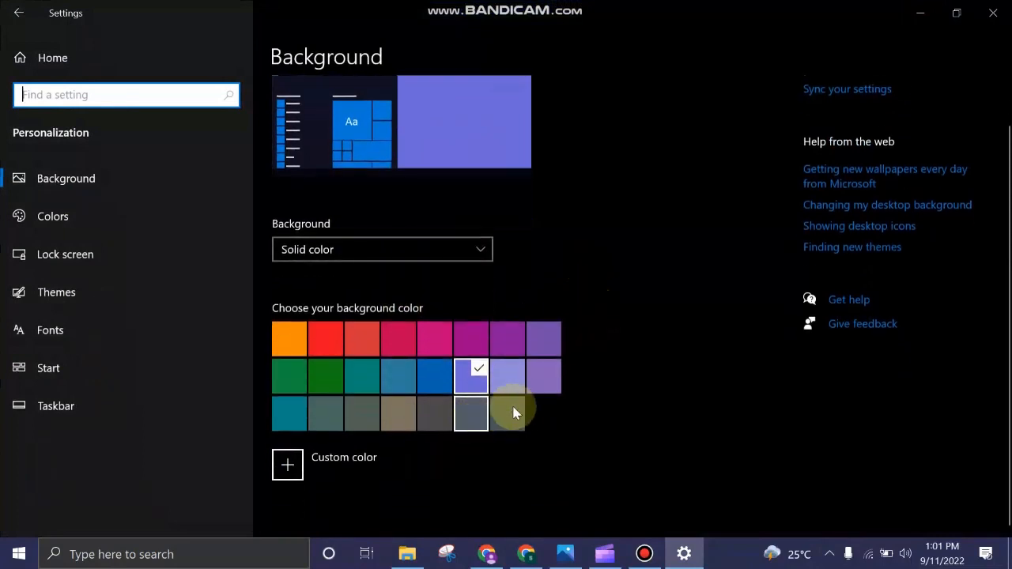
pyautogui.click(543, 413)
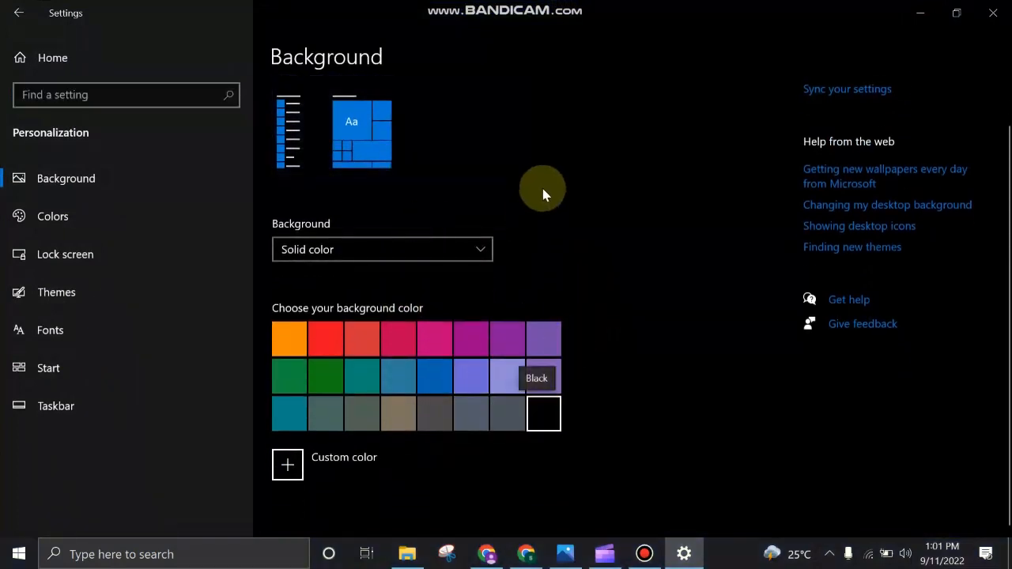
pyautogui.click(543, 413)
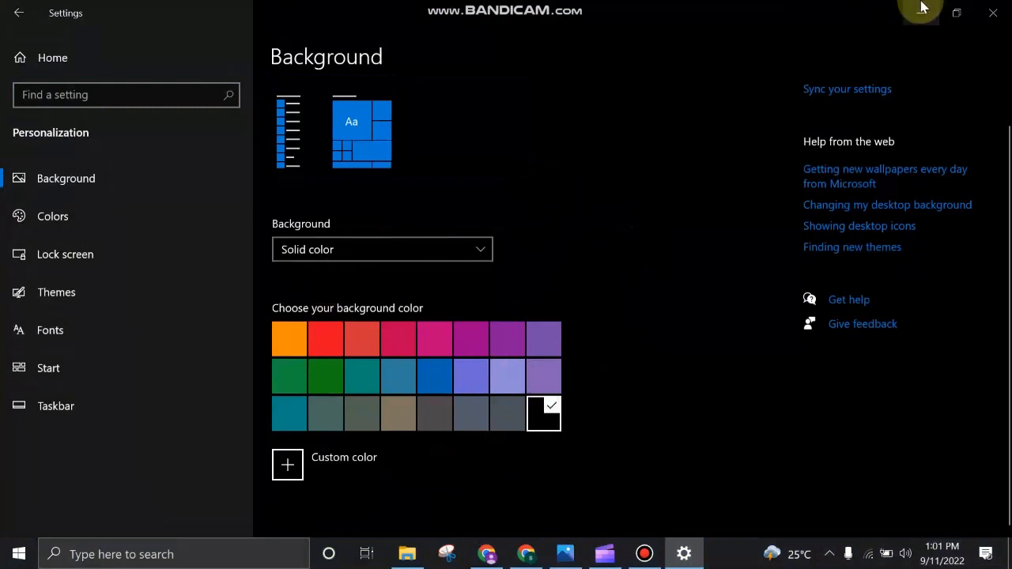
pyautogui.rightClick(485, 167)
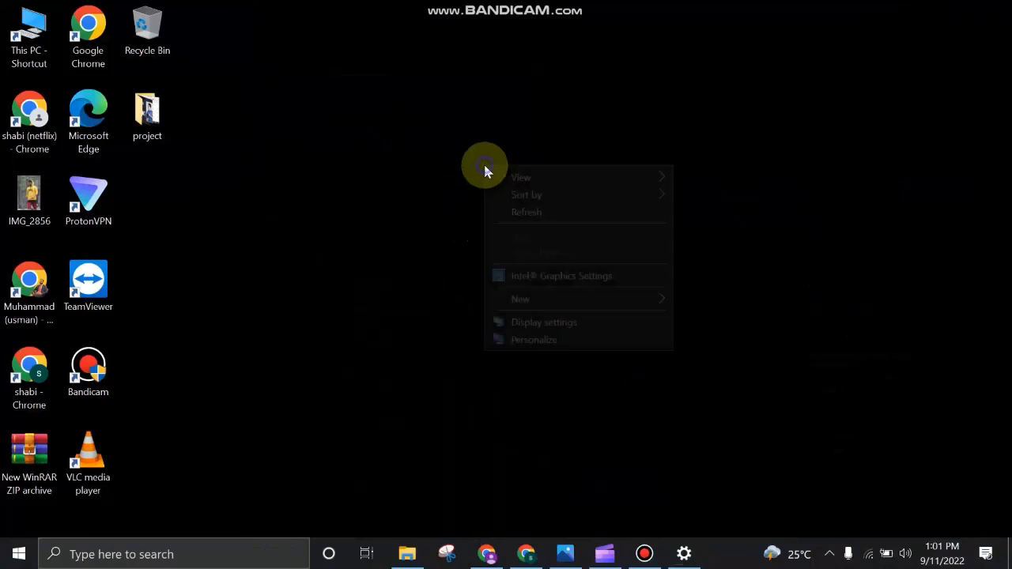
pyautogui.moveTo(513, 204)
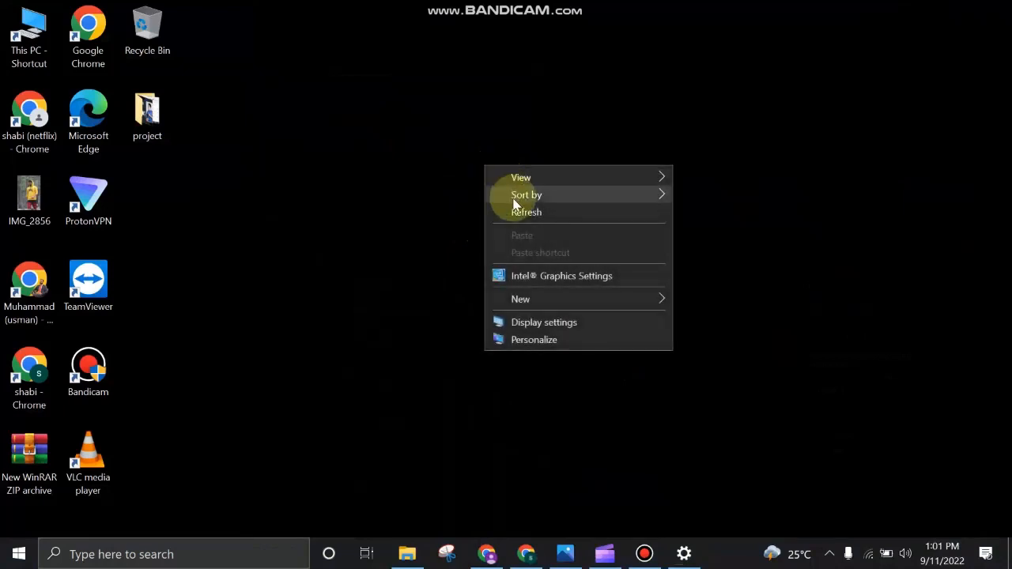
pyautogui.moveTo(476, 239)
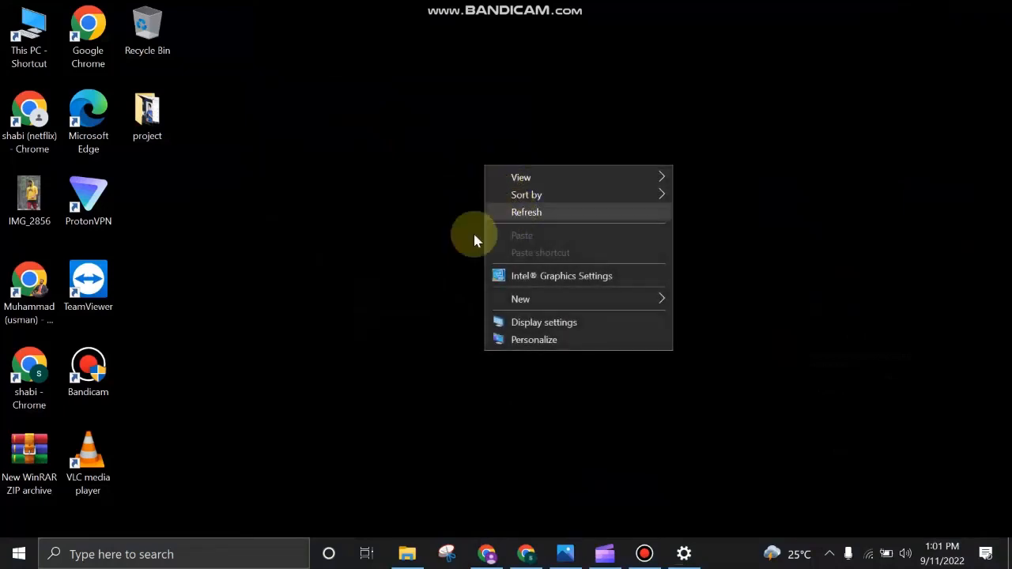
pyautogui.moveTo(317, 207)
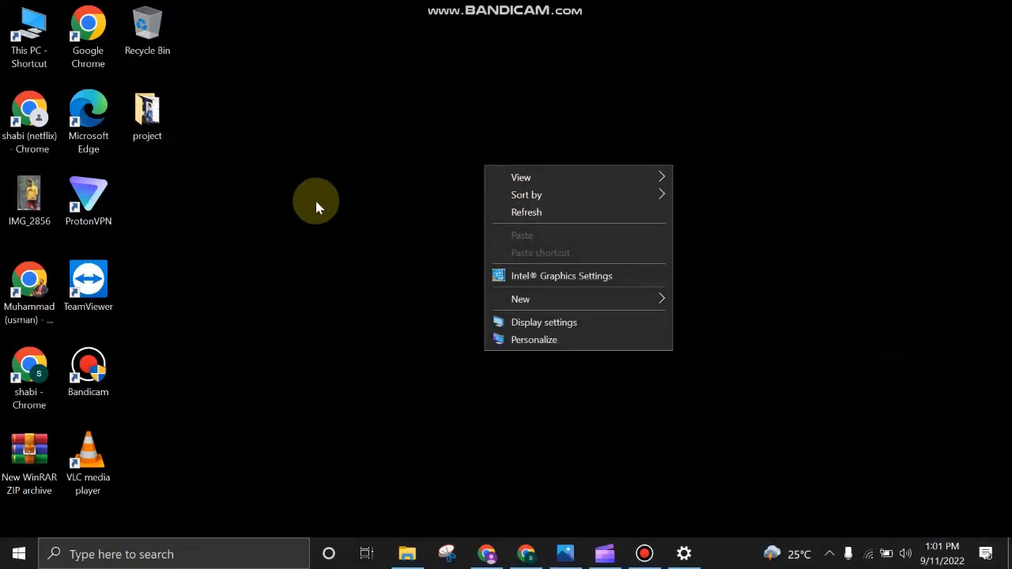
# Dismiss and reopen the desktop context menu on the black desktop
pyautogui.click(567, 371)
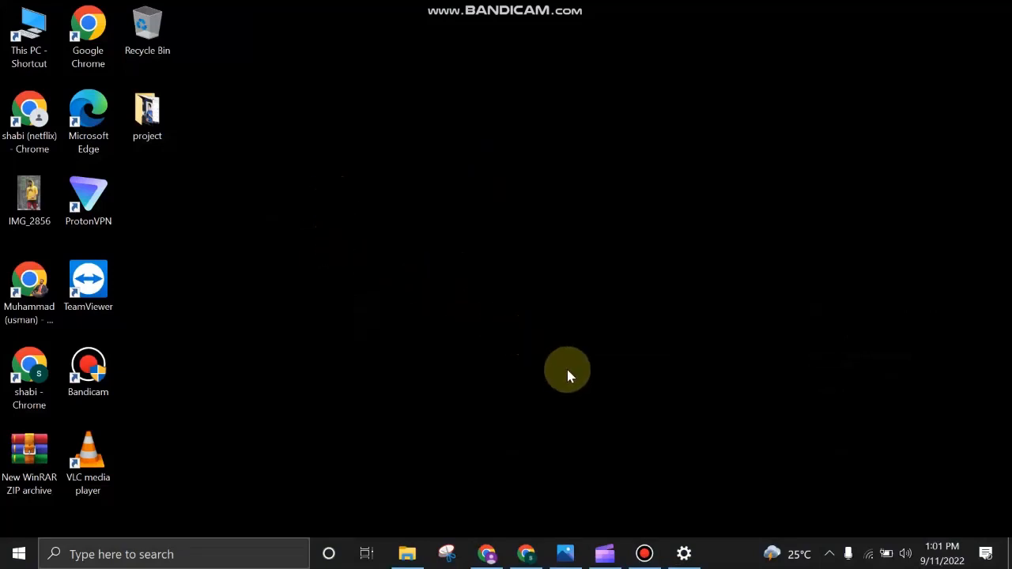
pyautogui.rightClick(567, 370)
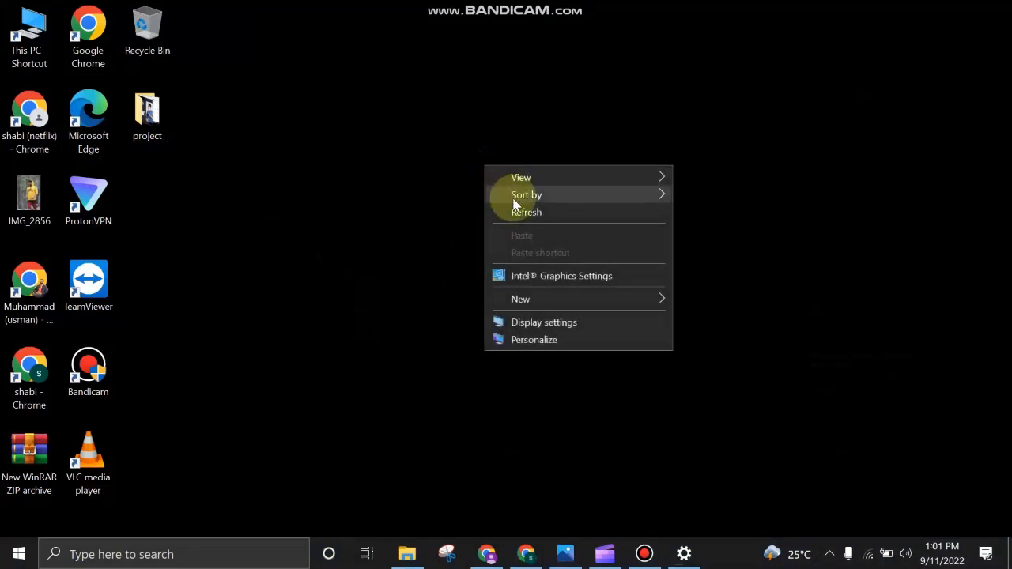
pyautogui.moveTo(517, 217)
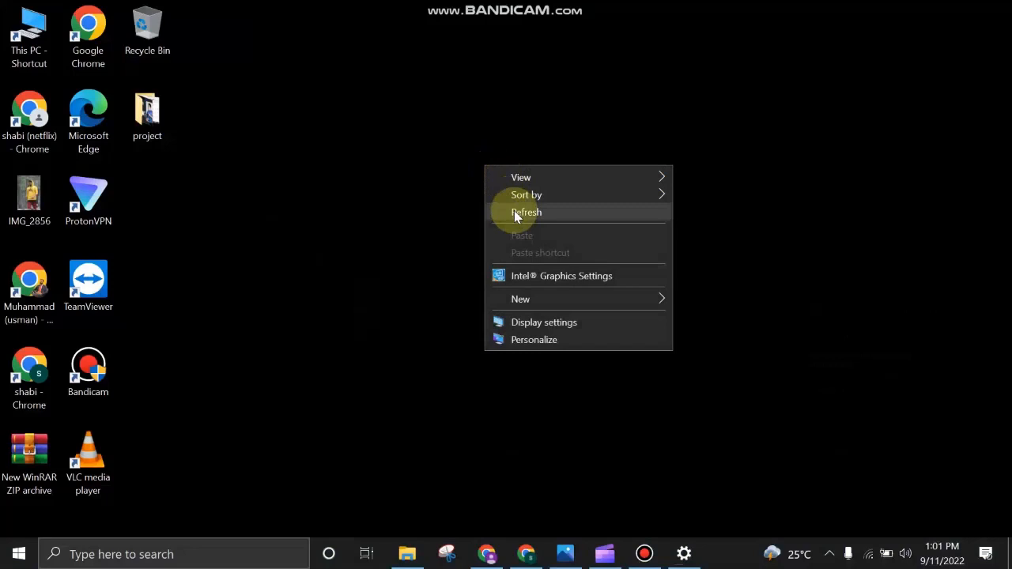
pyautogui.moveTo(316, 206)
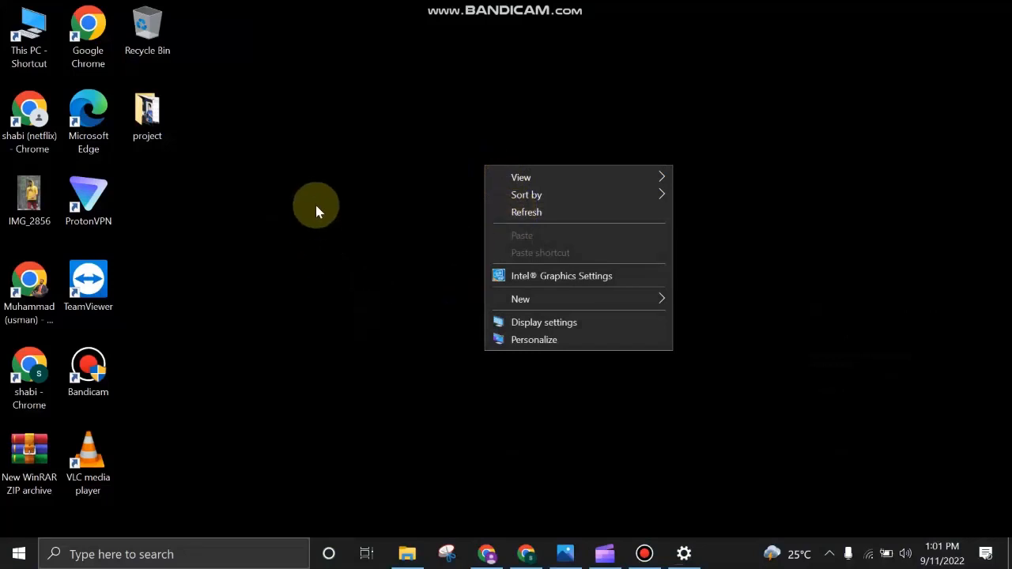